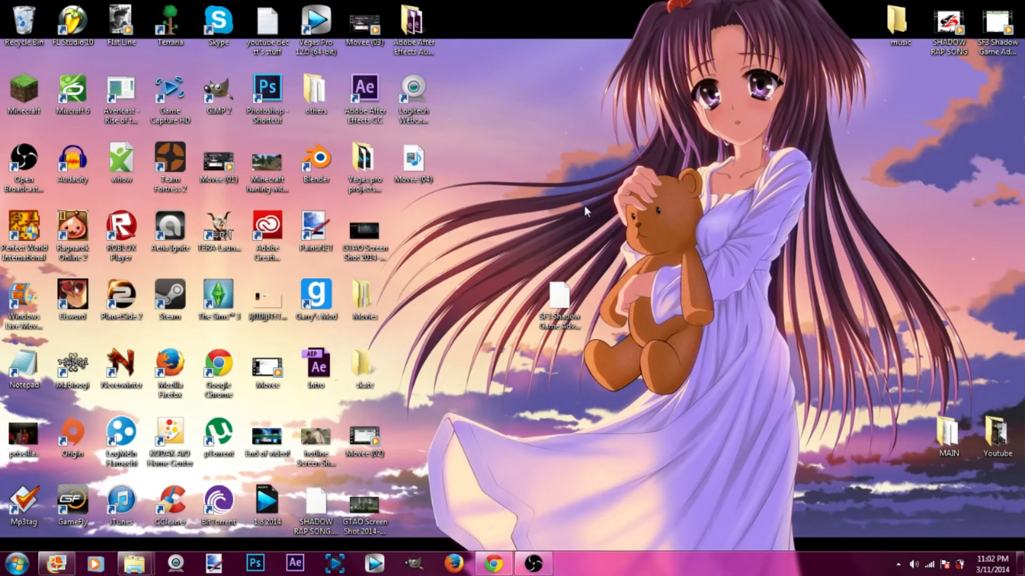
pyautogui.moveTo(476, 219)
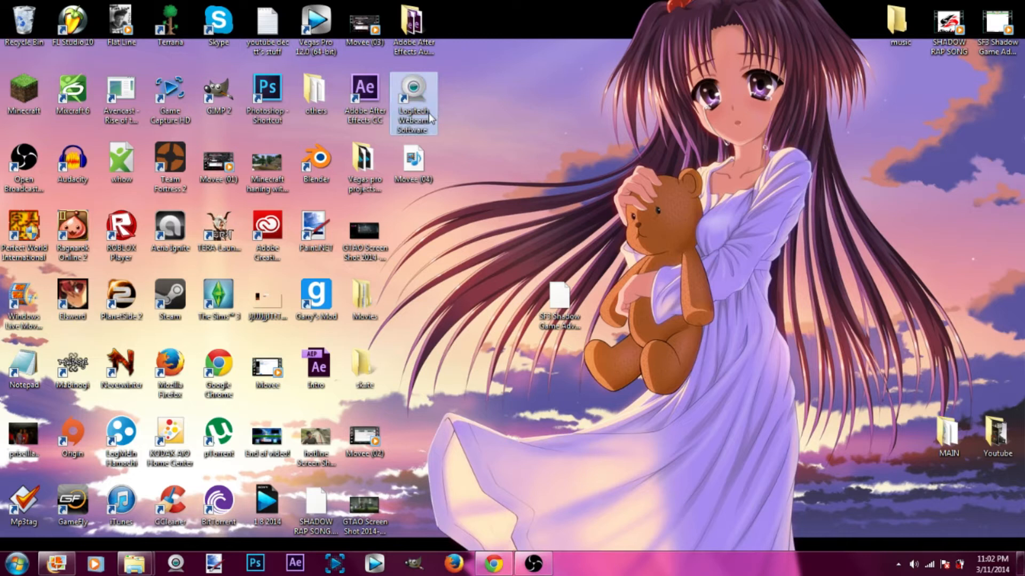
# - Launch Logitech Webcam Software from its desktop shortcut
pyautogui.doubleClick(413, 101)
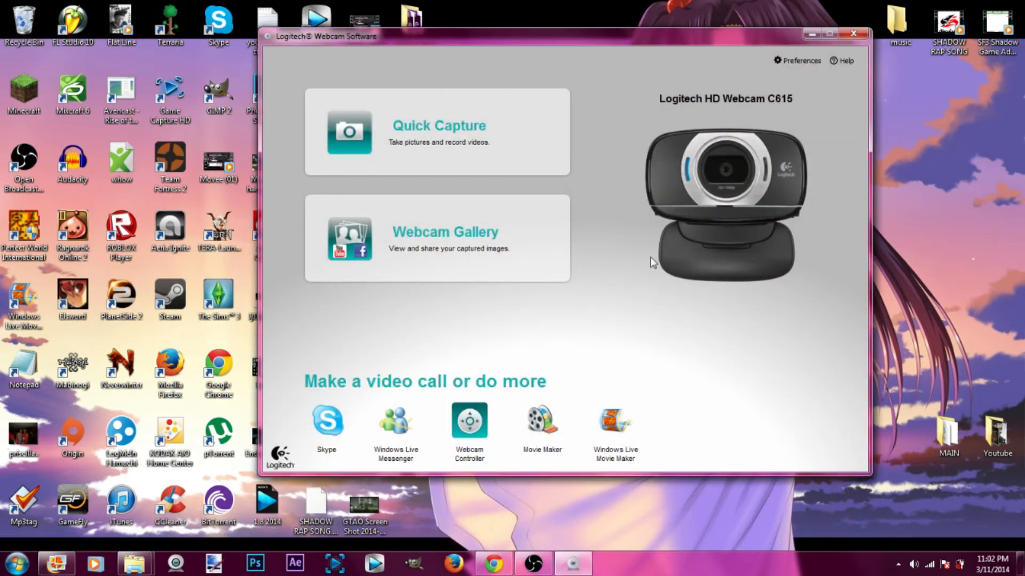
pyautogui.moveTo(751, 105)
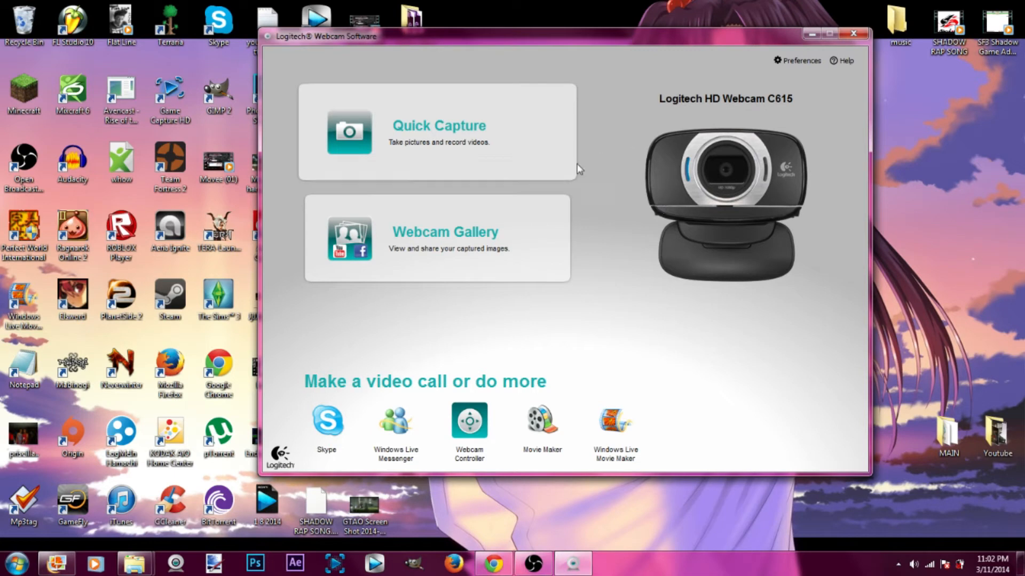
pyautogui.moveTo(459, 179)
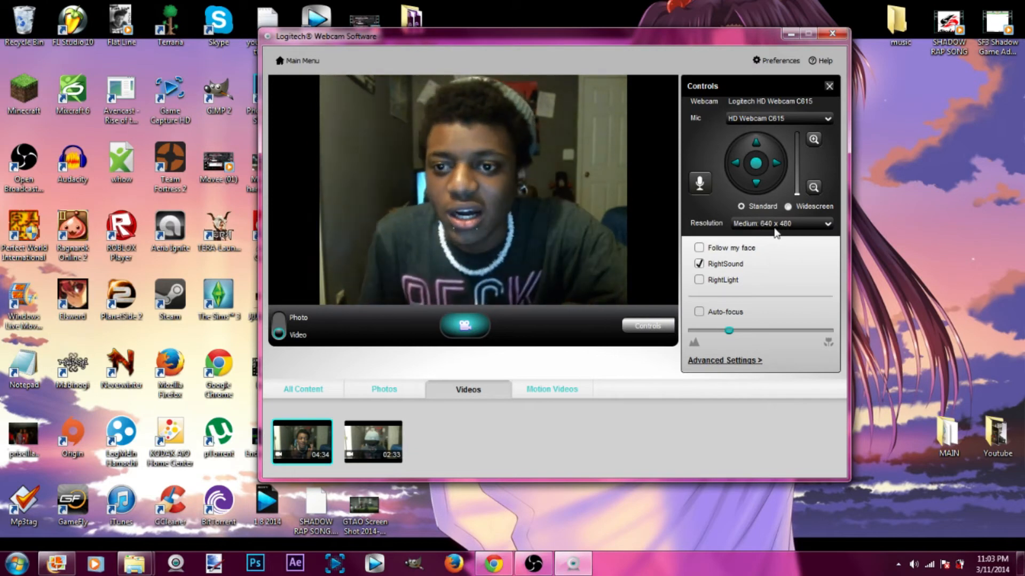
# - Set recording to Small 360p with Auto-focus and RightLight on, check the Mic list, and close the software
pyautogui.click(790, 206)
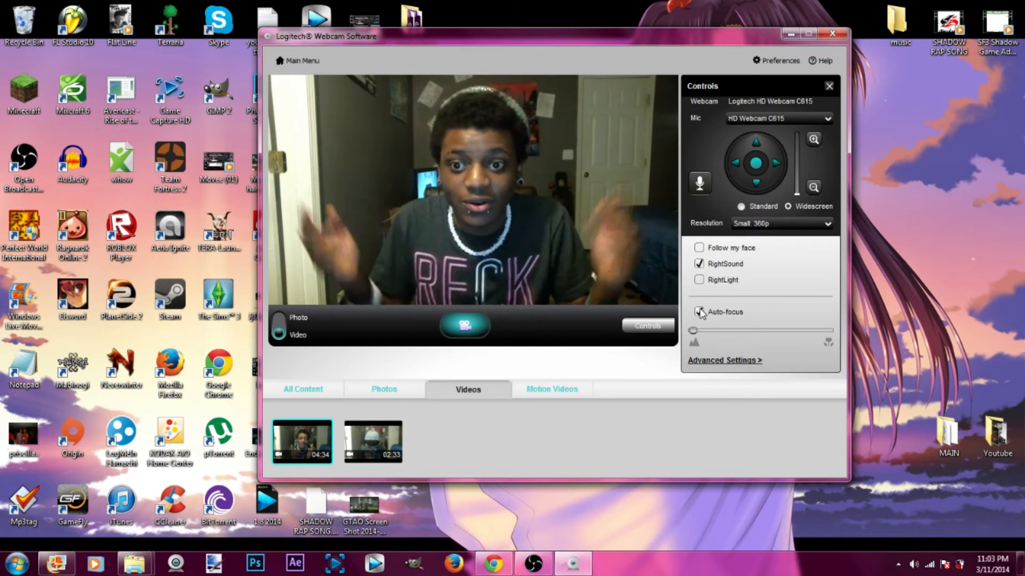
pyautogui.click(700, 312)
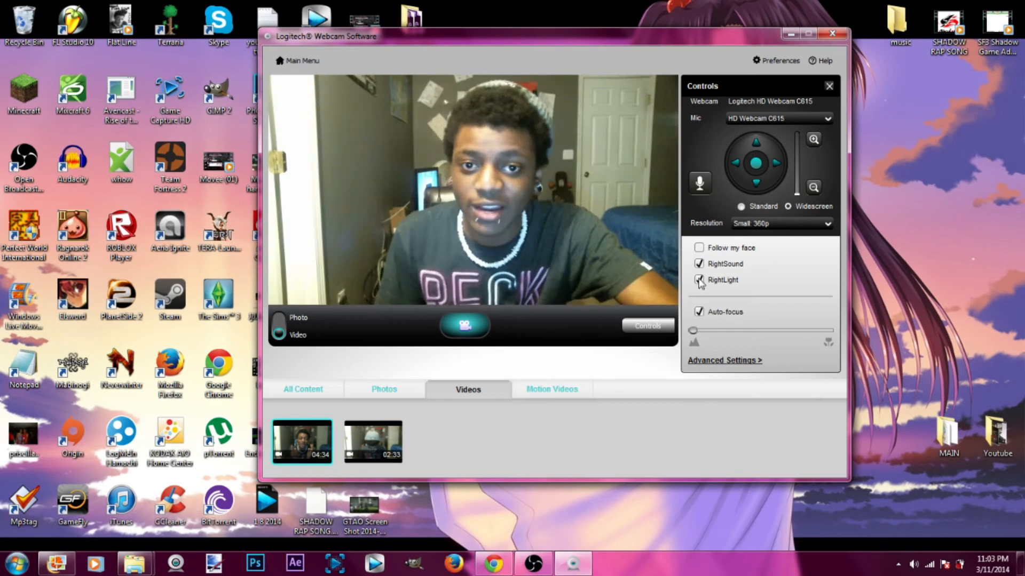
pyautogui.click(698, 247)
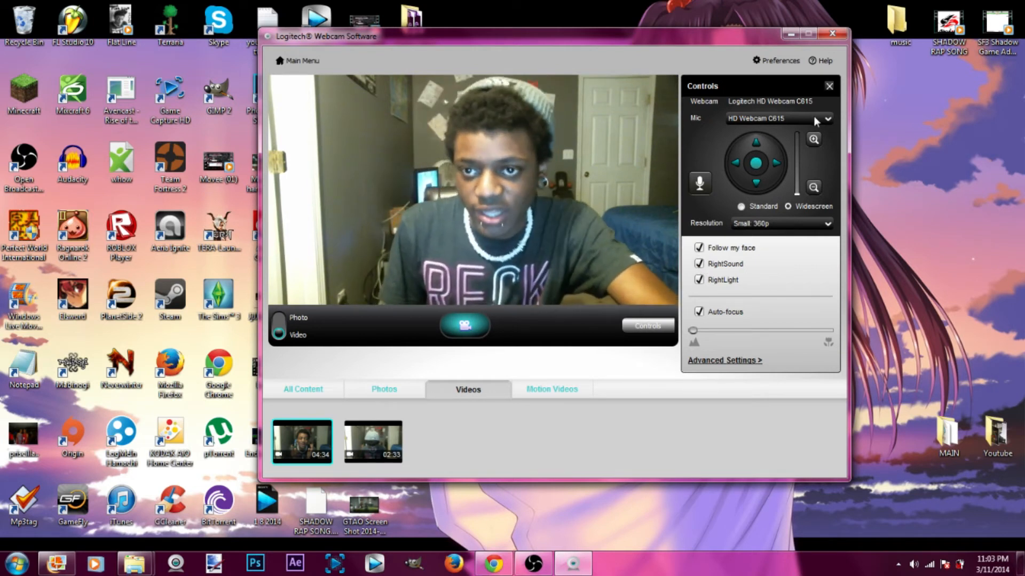
pyautogui.click(826, 119)
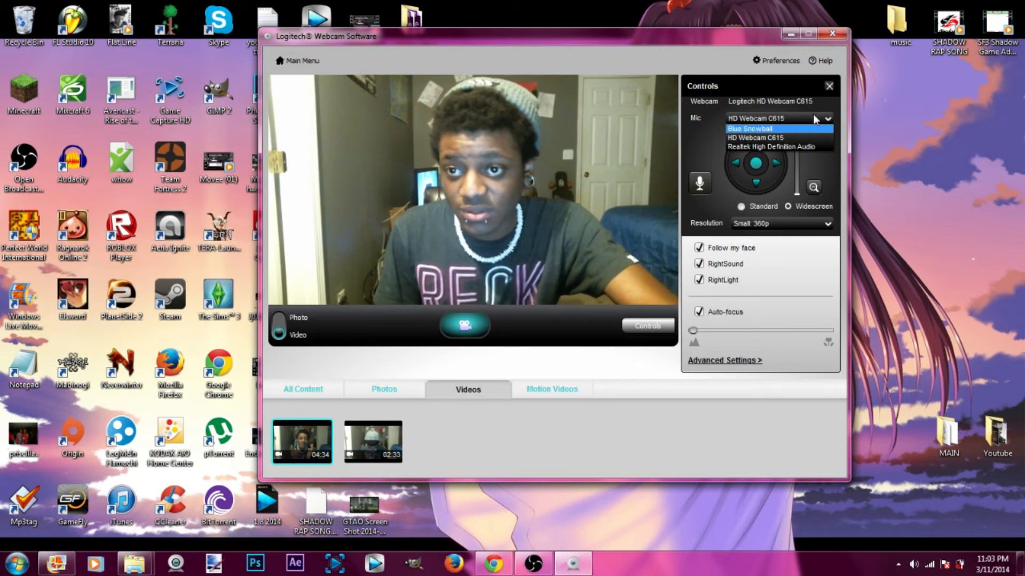
pyautogui.moveTo(775, 146)
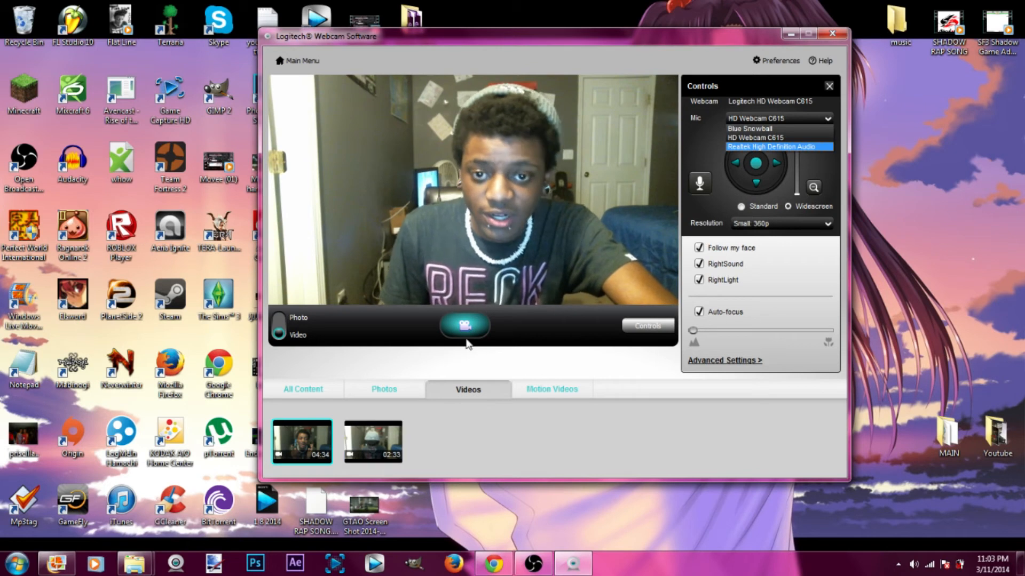
pyautogui.moveTo(817, 55)
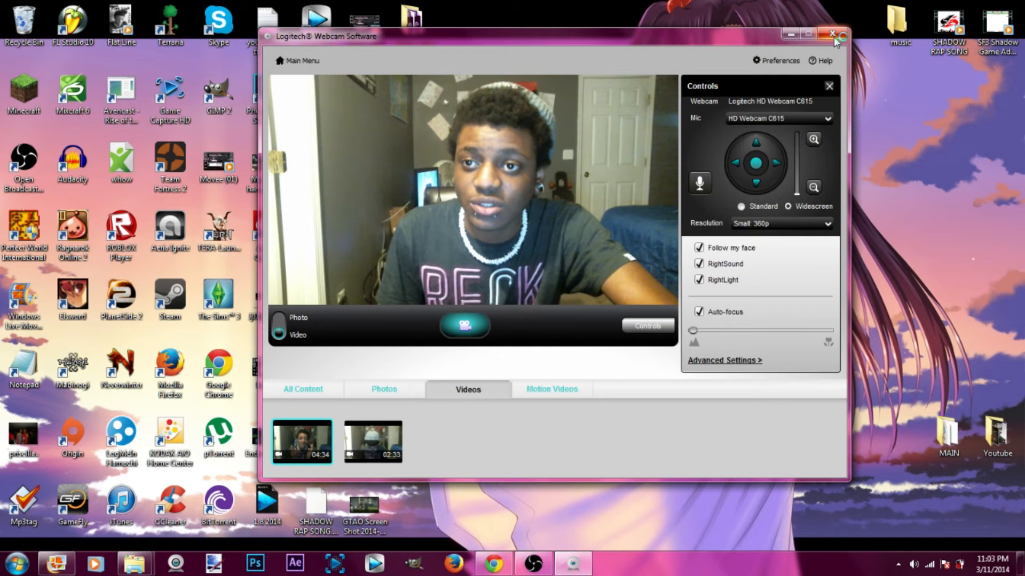
pyautogui.click(17, 564)
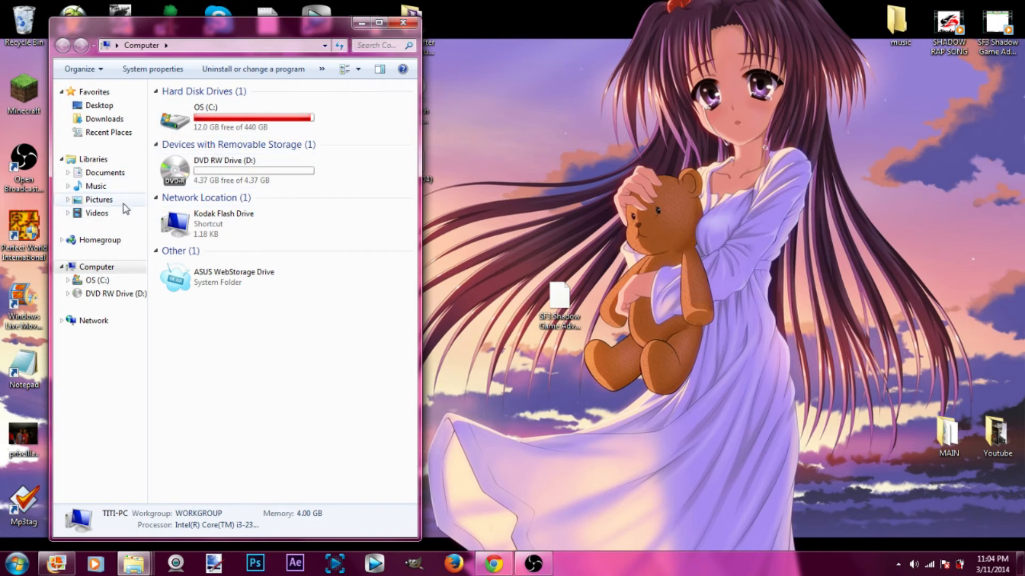
# - Find the Logitech Webcam folder in the Videos library, then close Explorer
pyautogui.click(98, 214)
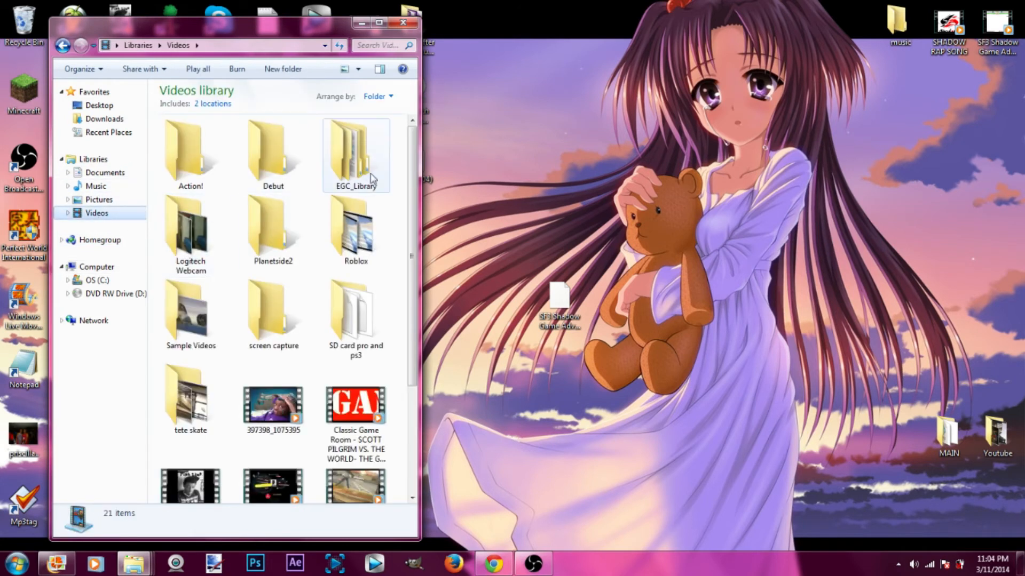
pyautogui.scroll(-3)
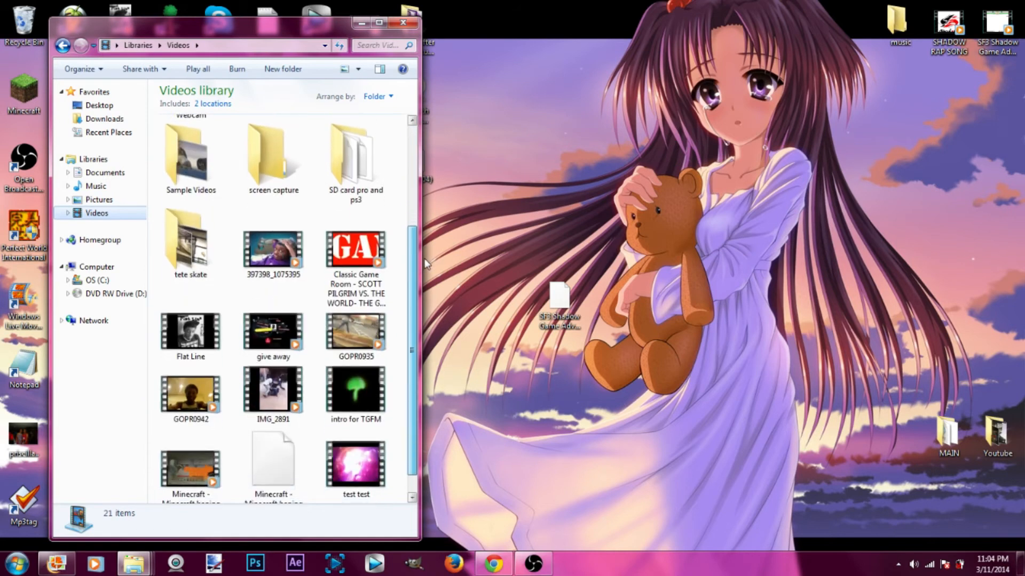
pyautogui.scroll(3)
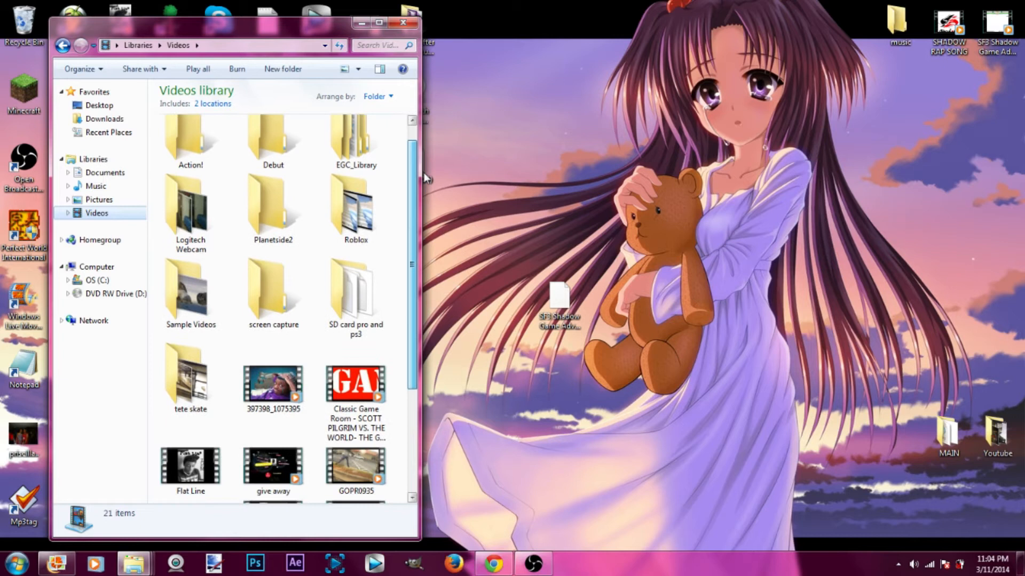
pyautogui.scroll(-3)
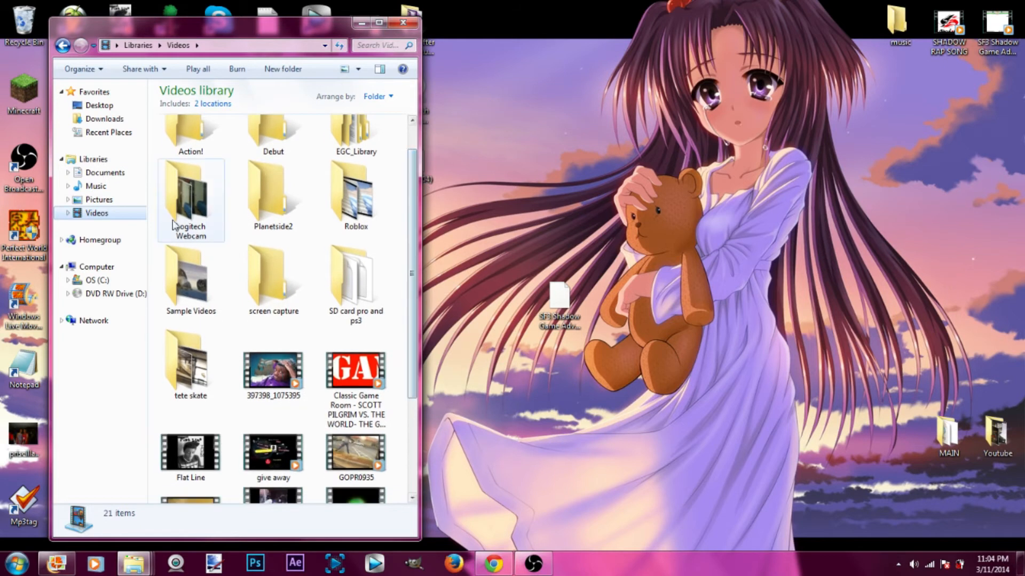
pyautogui.doubleClick(190, 196)
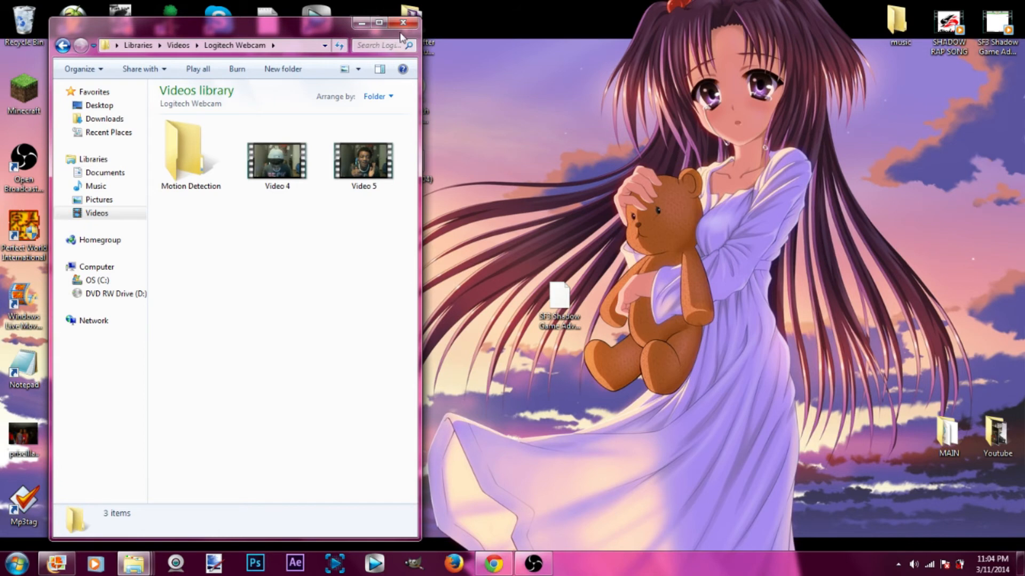
pyautogui.click(404, 23)
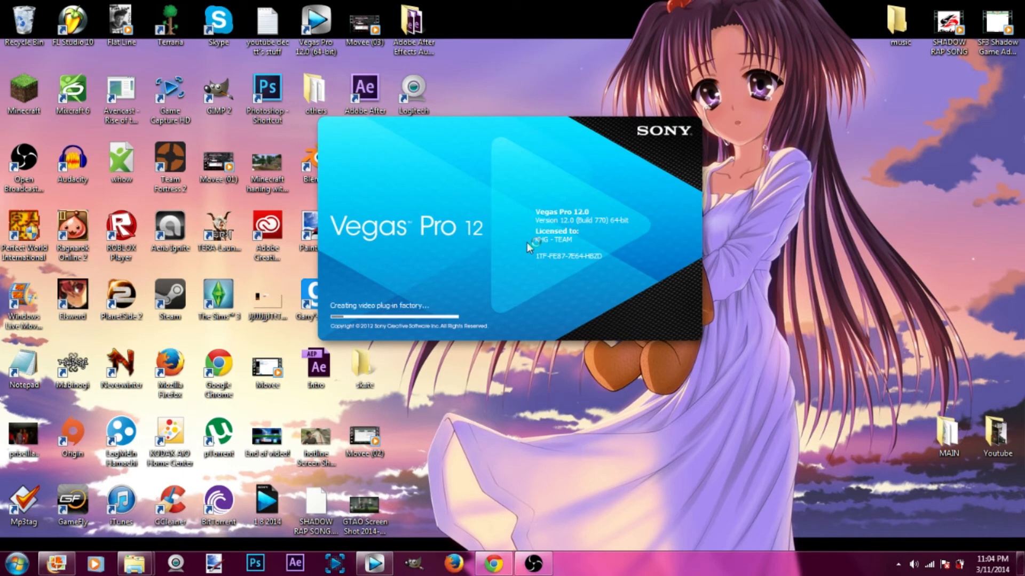
pyautogui.moveTo(533, 242)
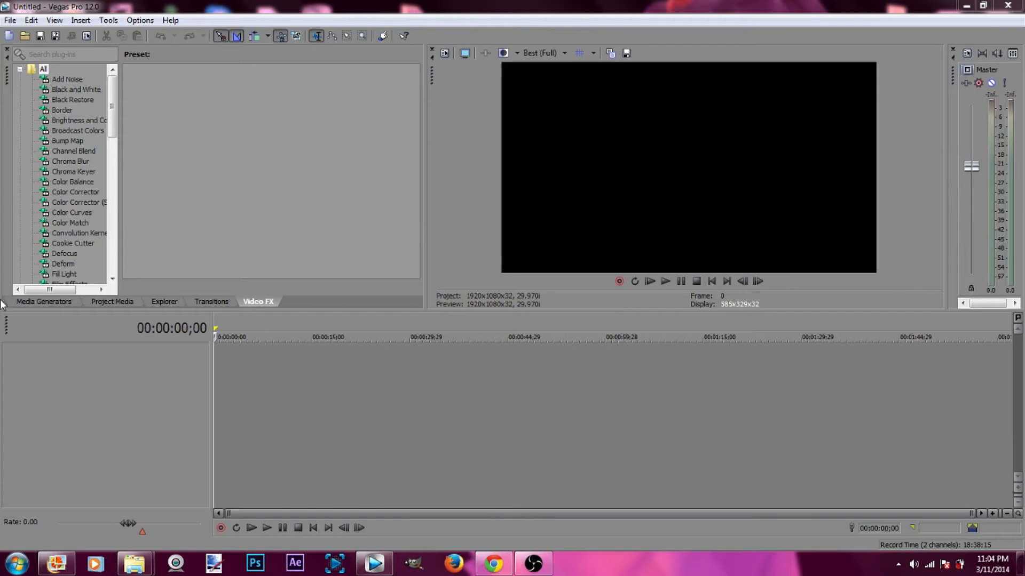
pyautogui.moveTo(383, 523)
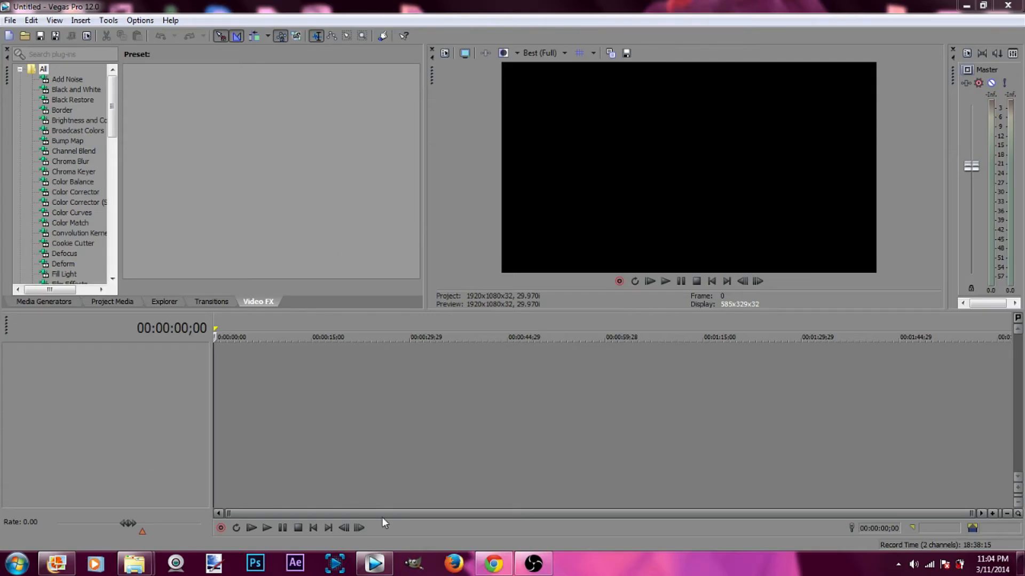
pyautogui.moveTo(136, 551)
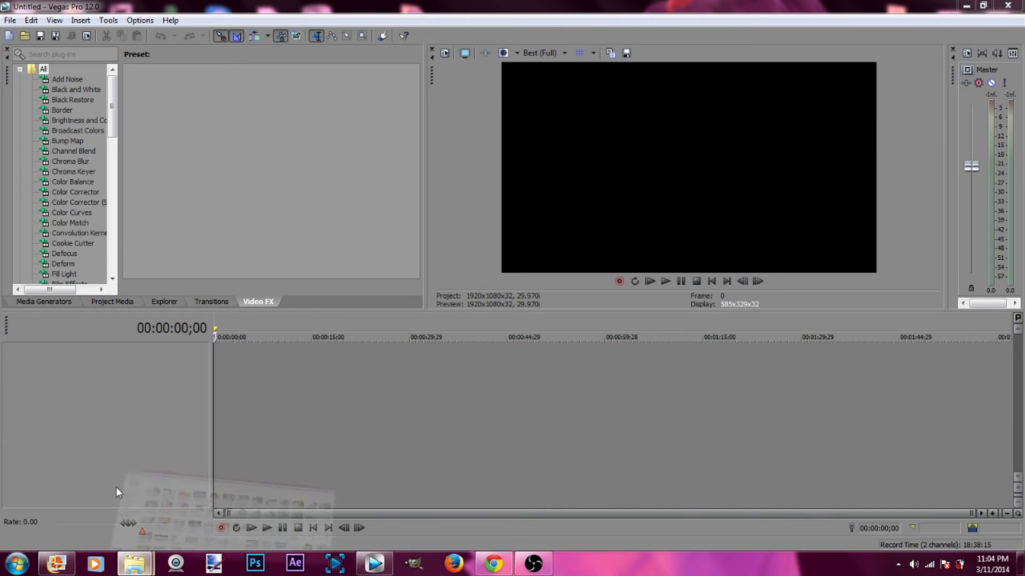
# - Browse from the Desktop into Youtube's EDITED VIDEOS folder and look through the gameplay videos
pyautogui.click(134, 563)
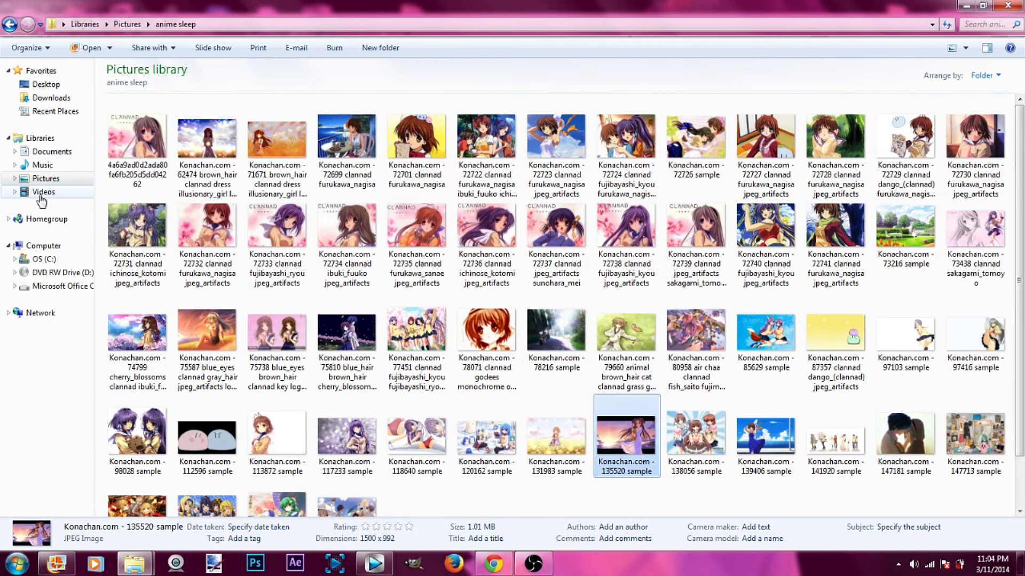
pyautogui.click(45, 83)
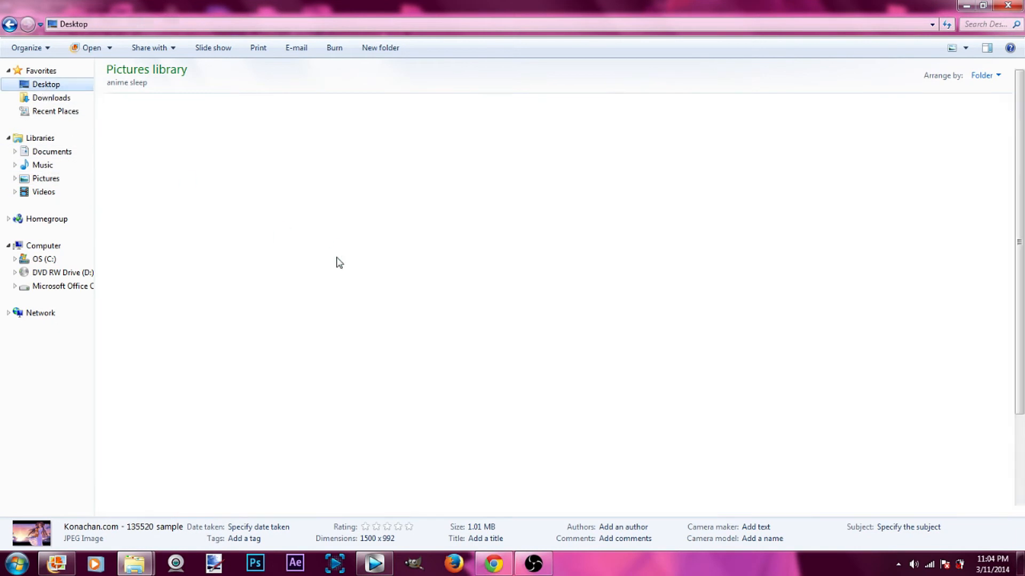
pyautogui.click(46, 83)
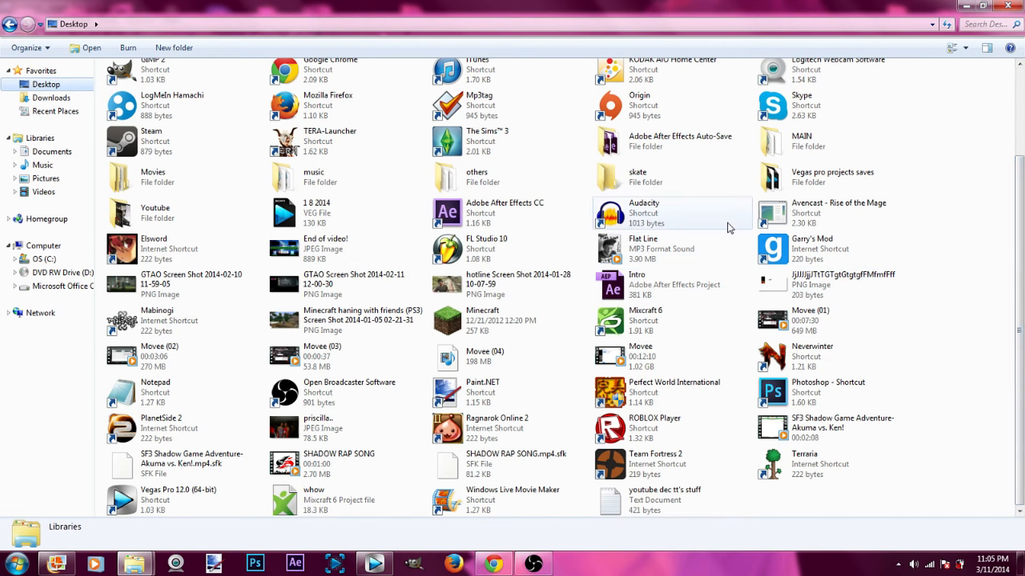
pyautogui.doubleClick(155, 213)
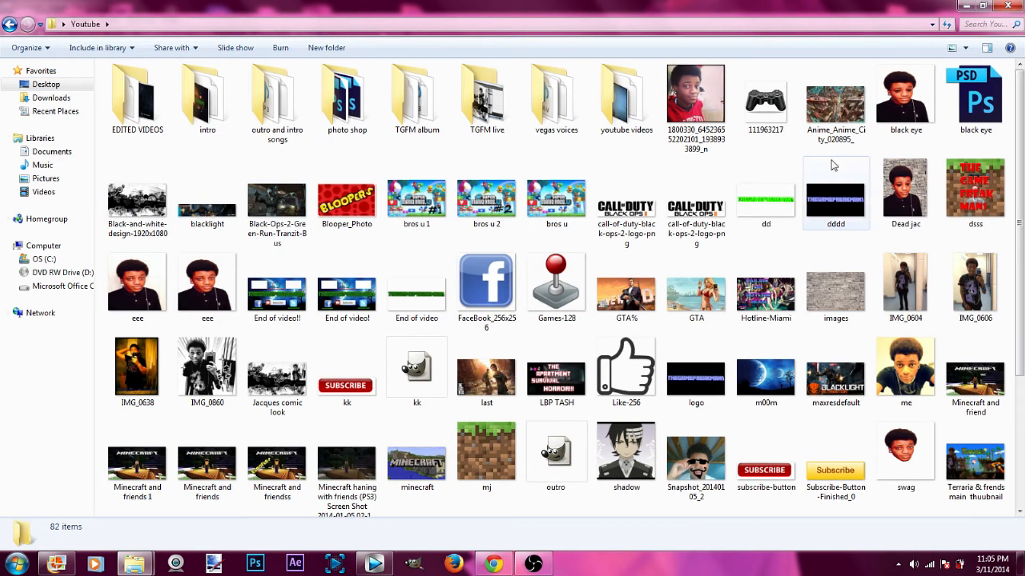
pyautogui.click(137, 98)
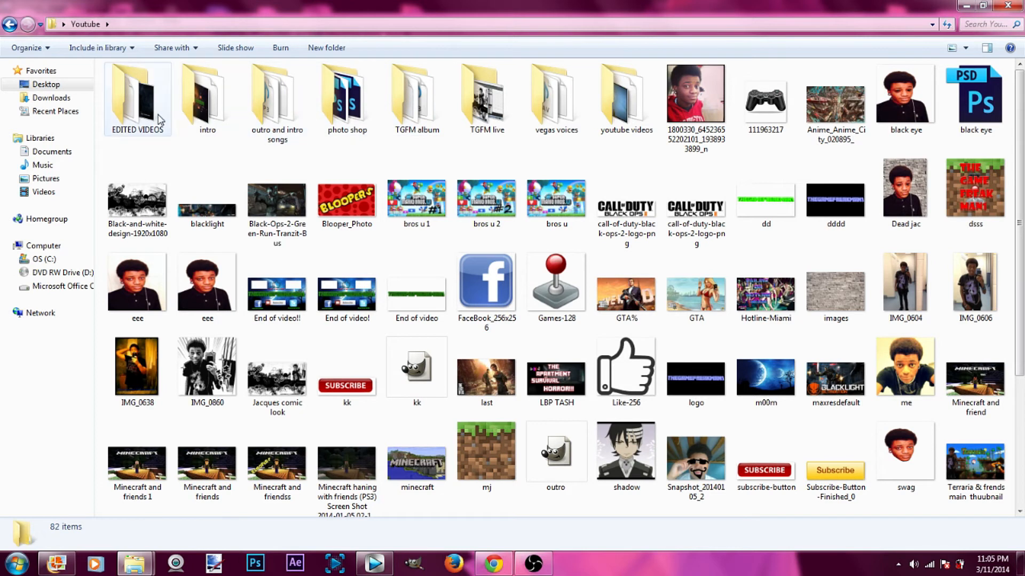
pyautogui.doubleClick(137, 95)
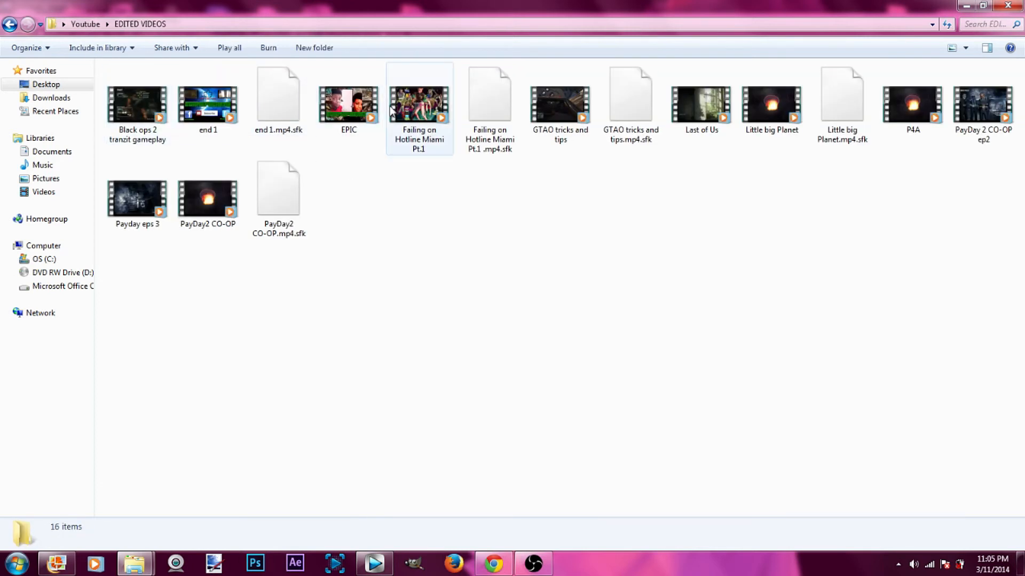
pyautogui.click(278, 196)
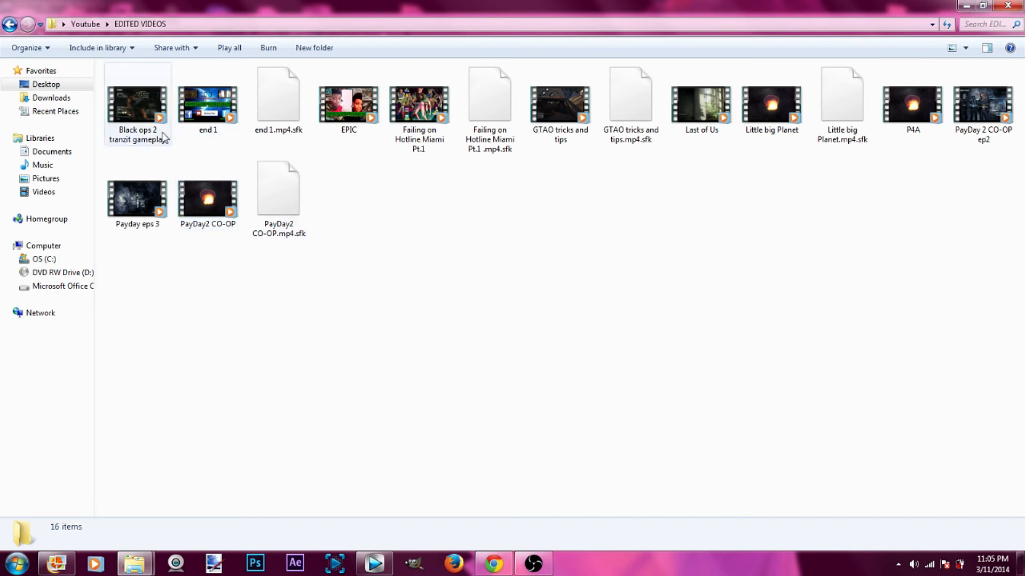
pyautogui.moveTo(157, 104)
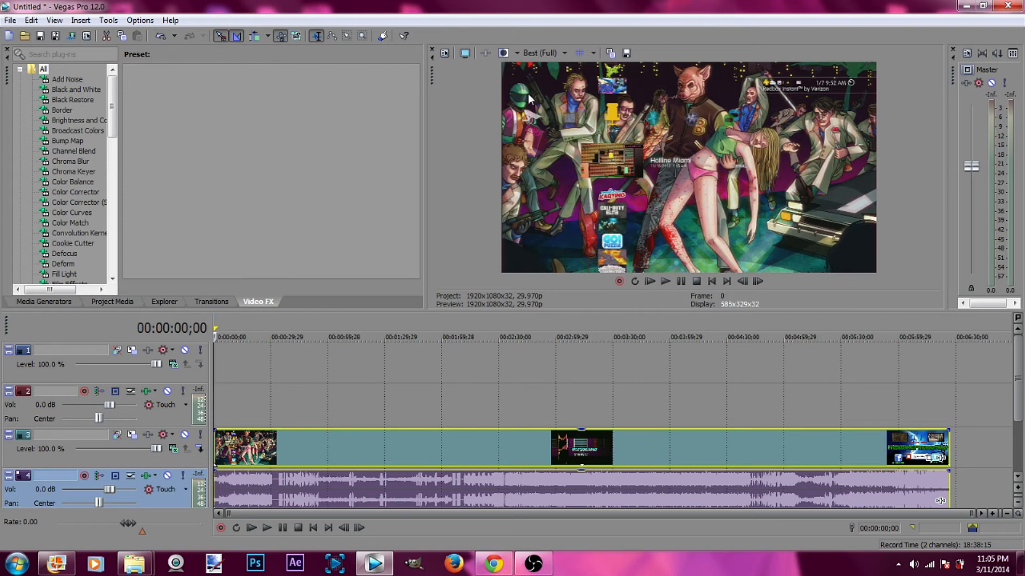
pyautogui.moveTo(438, 362)
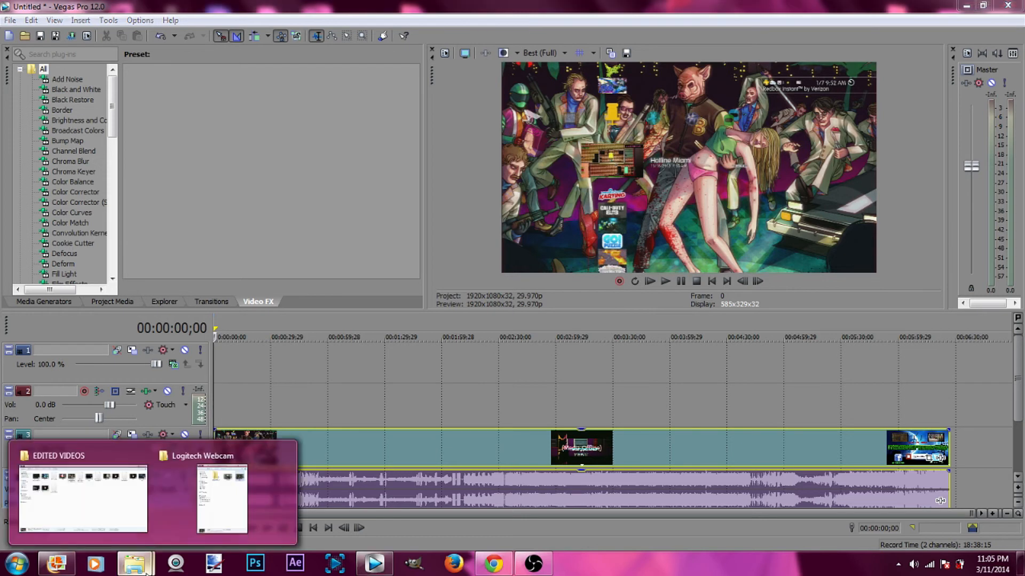
# - Bring up the Logitech Webcam recordings folder holding Video 4 and Video 5
pyautogui.click(221, 498)
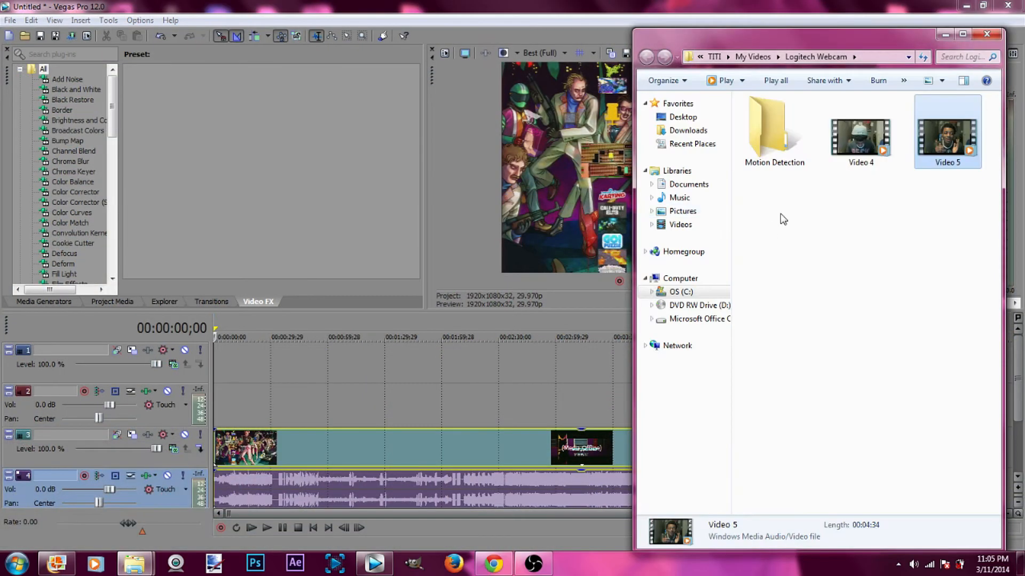
pyautogui.moveTo(951, 148)
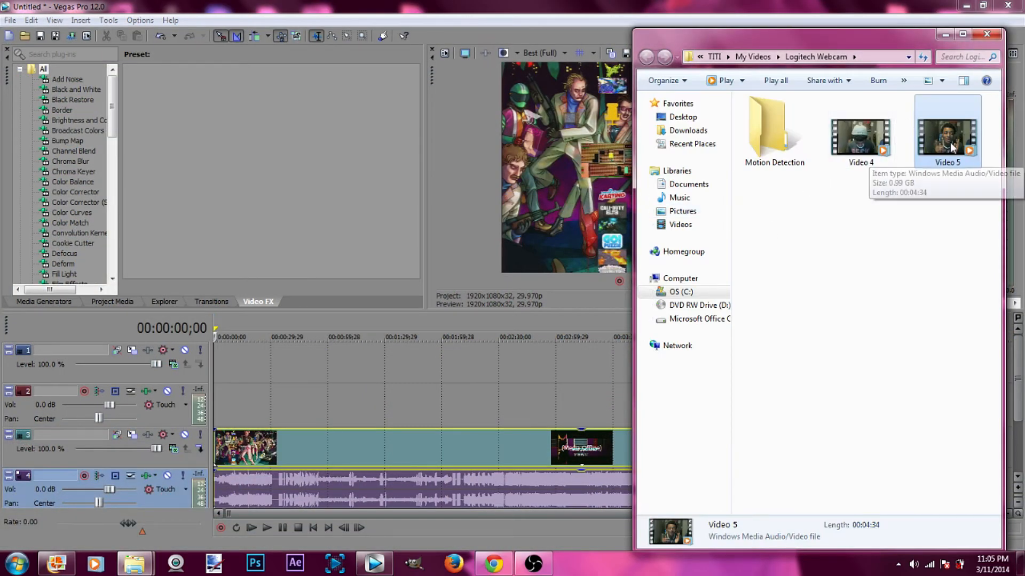
pyautogui.moveTo(229, 368)
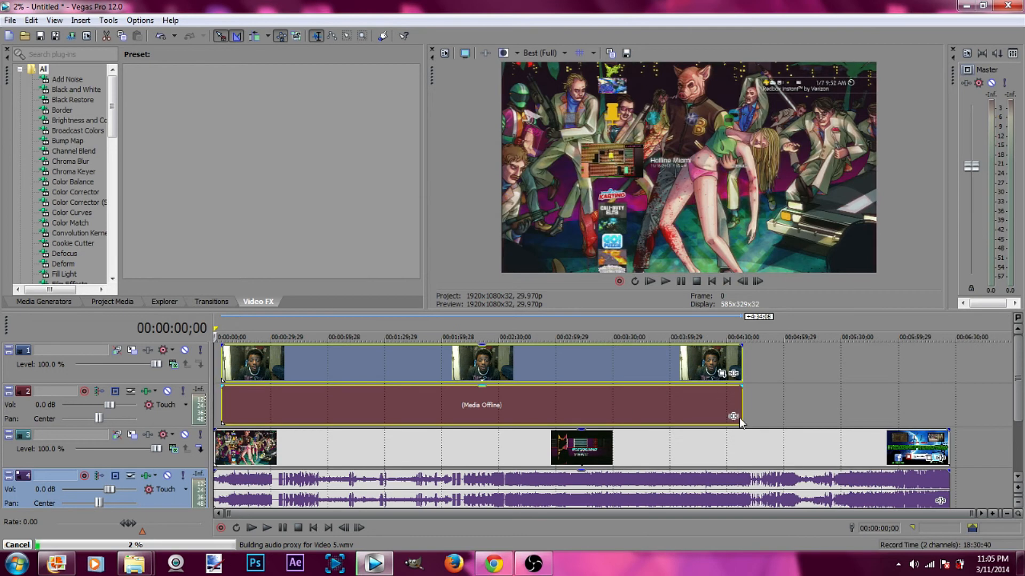
pyautogui.moveTo(598, 382)
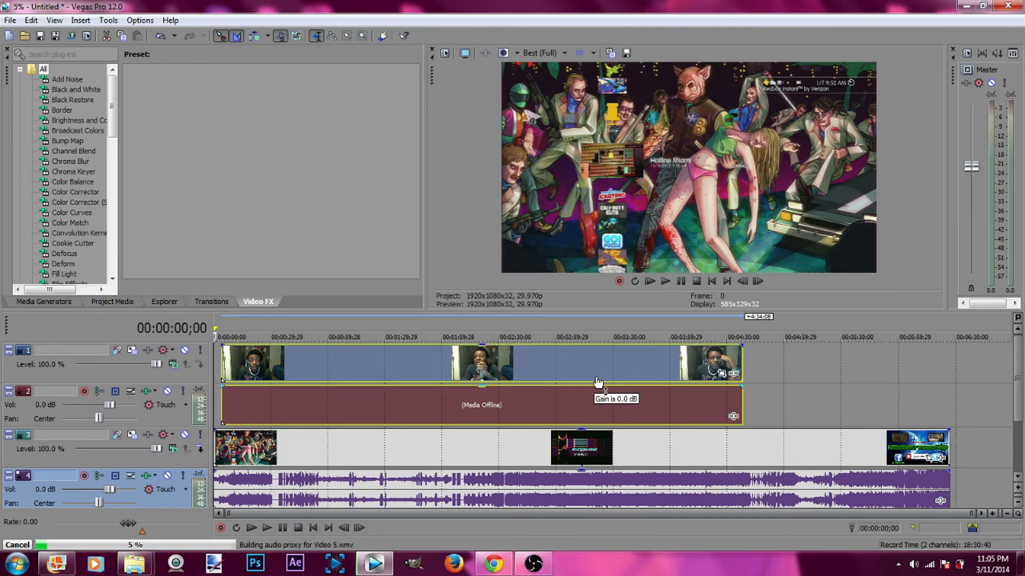
pyautogui.moveTo(696, 384)
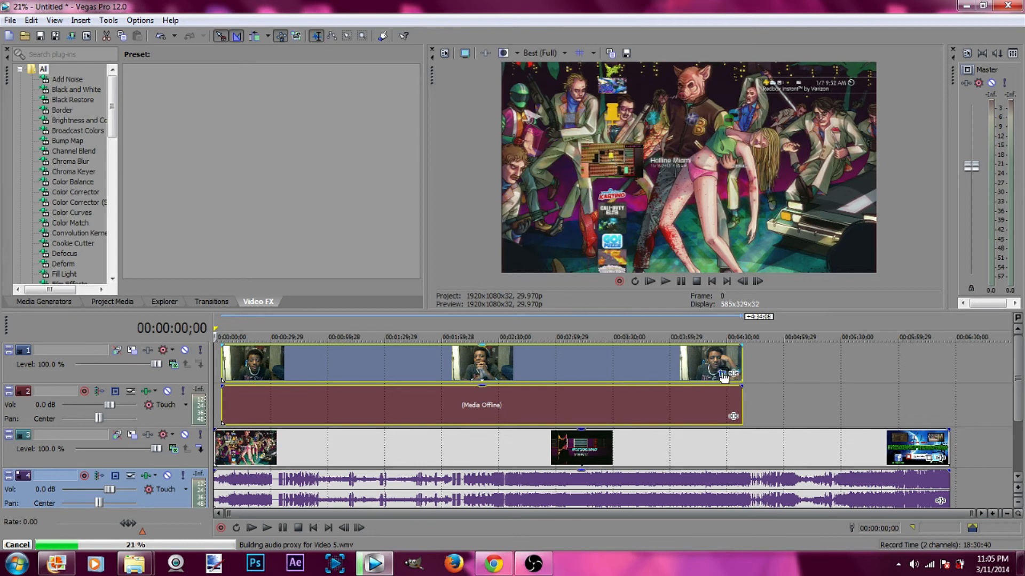
pyautogui.moveTo(696, 336)
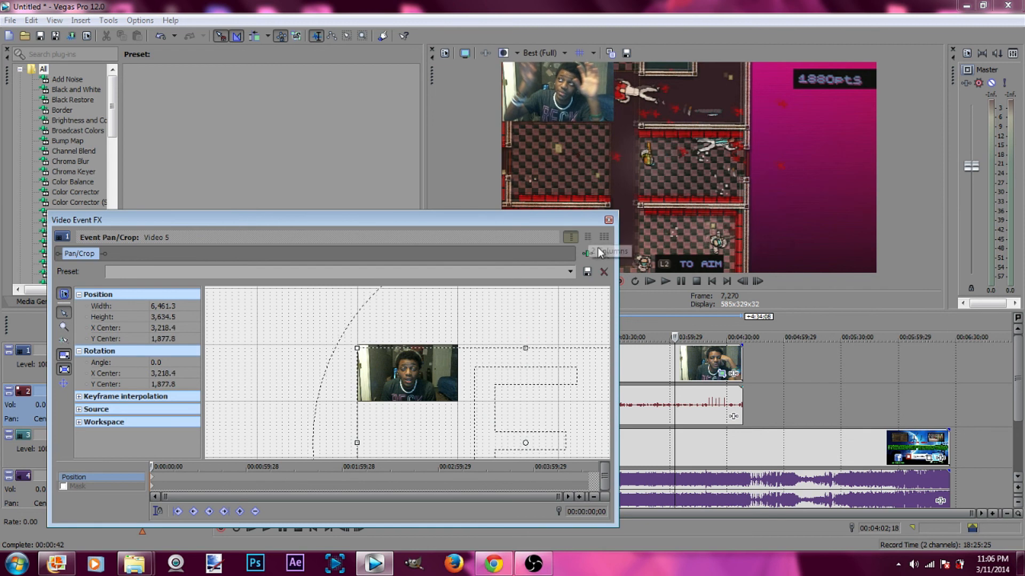
# - Close Event Pan/Crop, leaving the webcam clip shrunk into the top-left corner
pyautogui.click(607, 220)
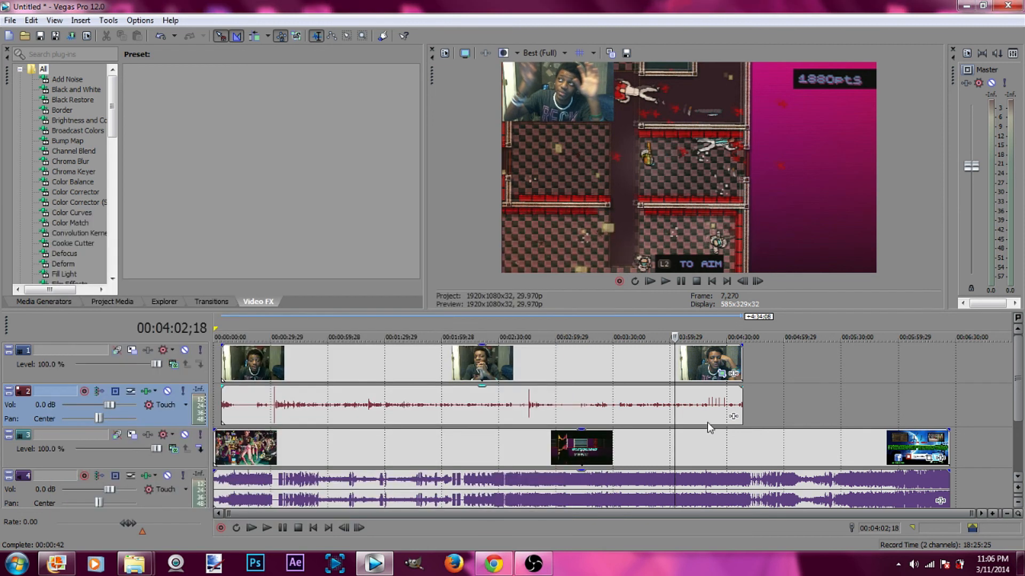
pyautogui.moveTo(363, 454)
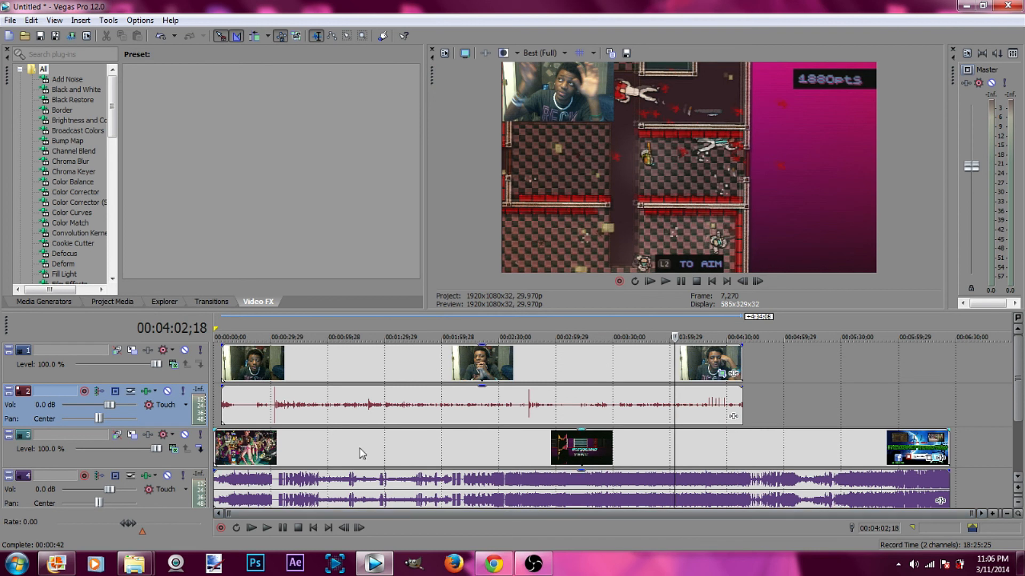
pyautogui.scroll(-3)
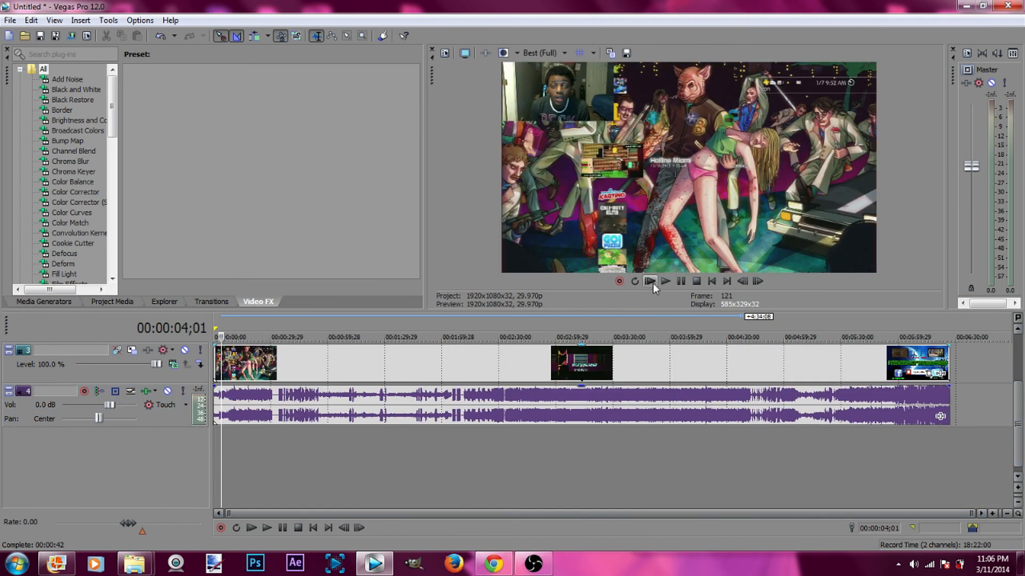
# - Play the project to check the corner overlay and track volumes, then pause
pyautogui.click(665, 281)
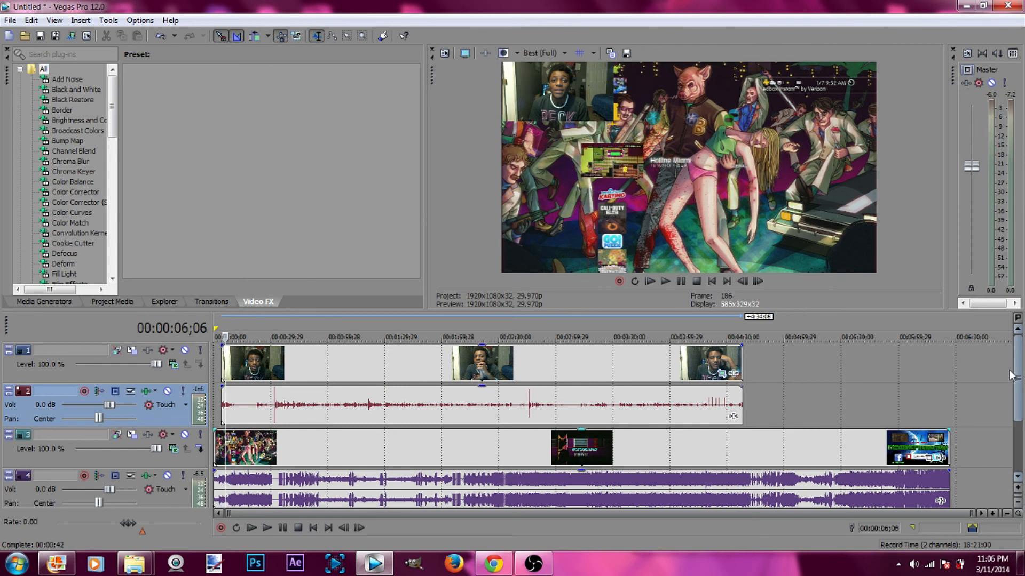
pyautogui.moveTo(1016, 384)
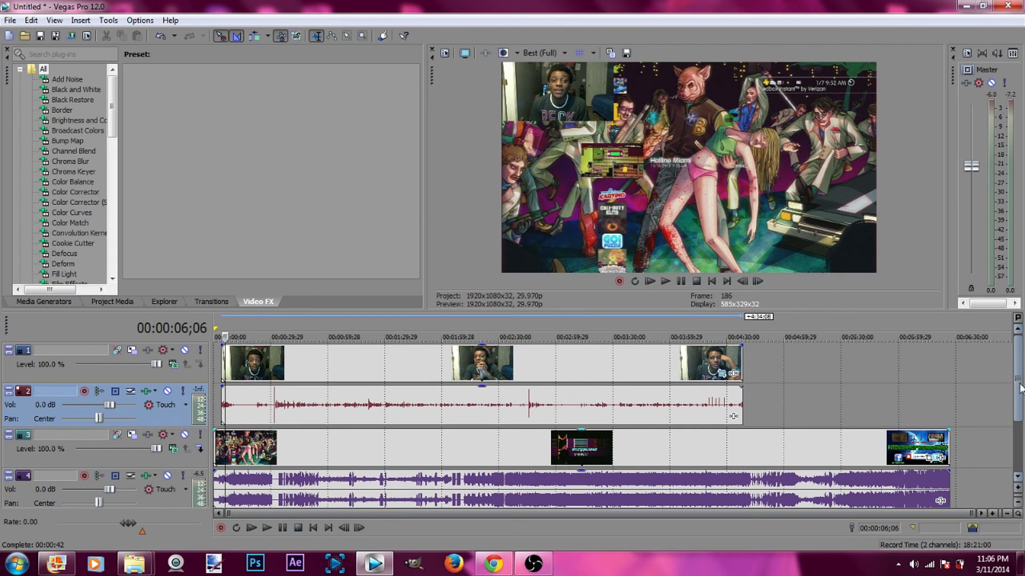
pyautogui.moveTo(266, 527)
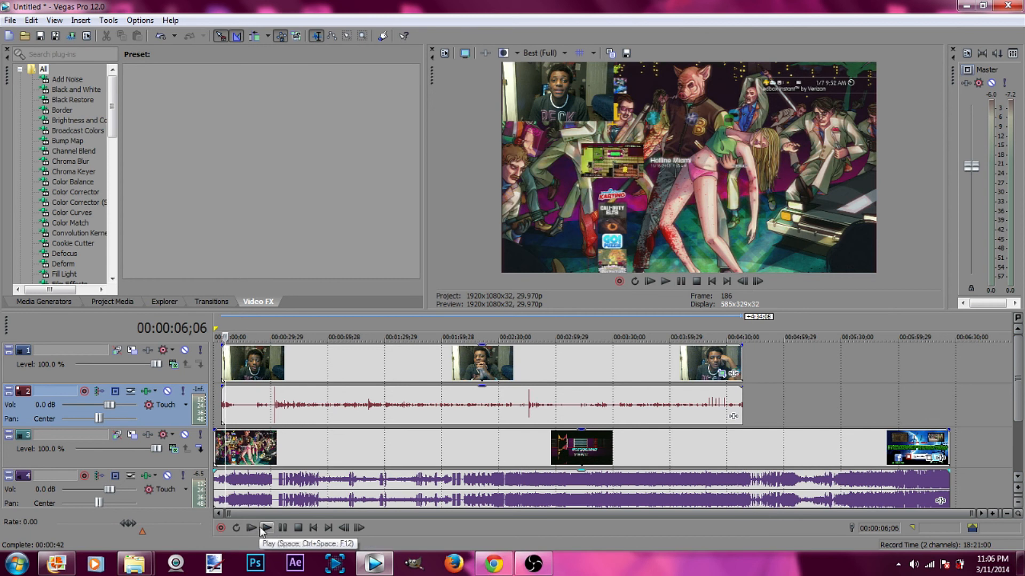
pyautogui.click(265, 528)
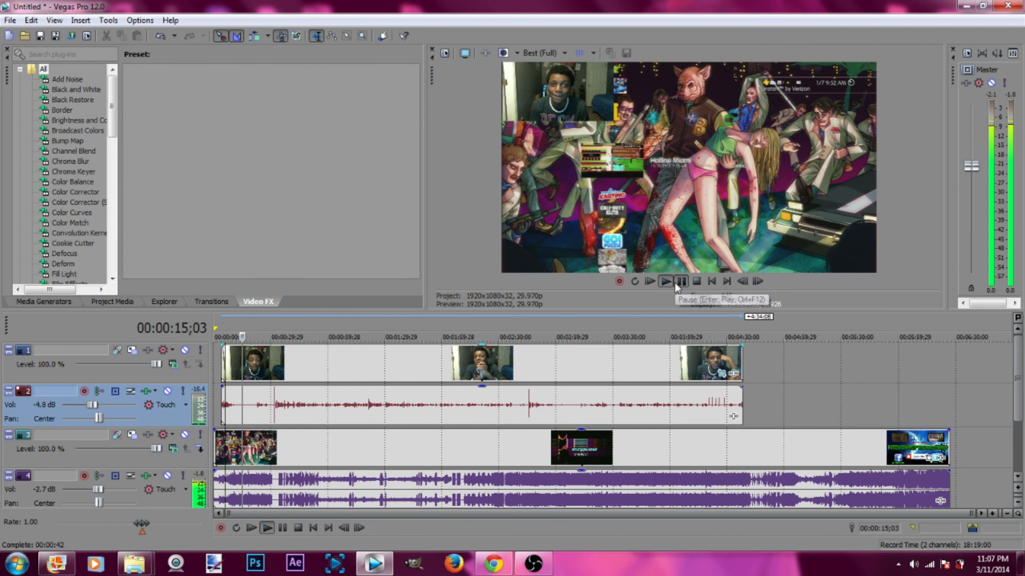
pyautogui.click(680, 281)
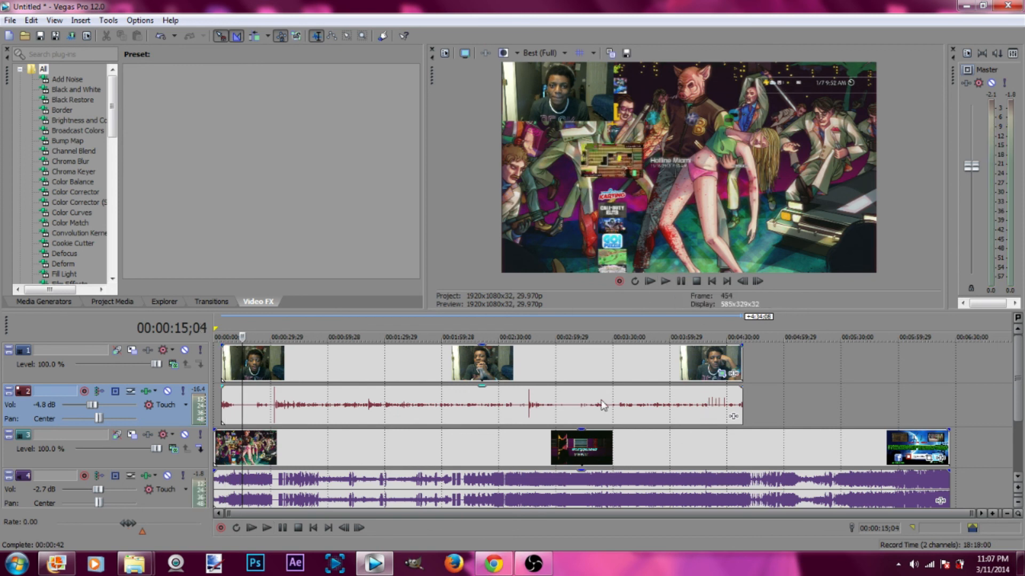
pyautogui.moveTo(577, 391)
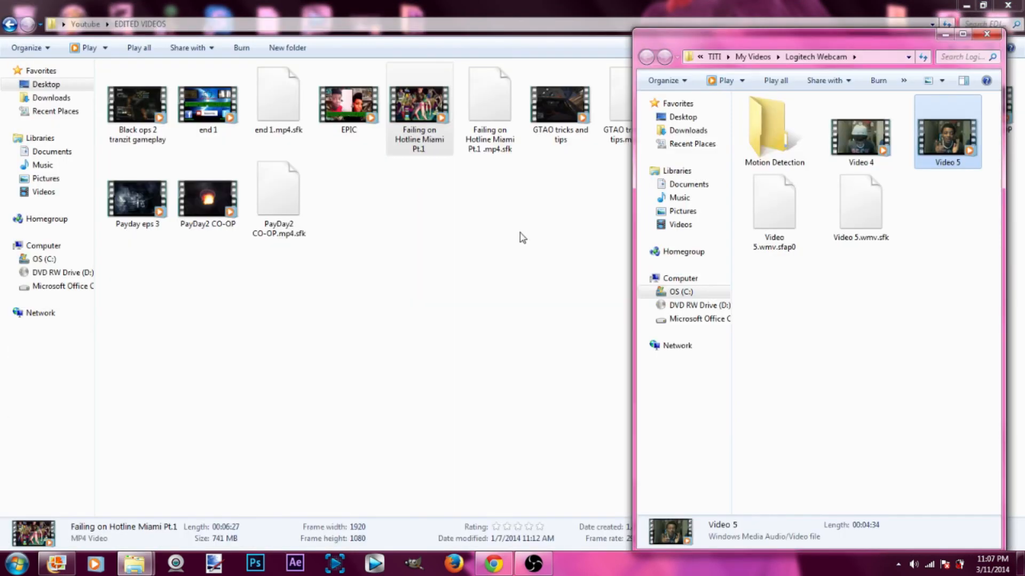
# - Bring the EDITED VIDEOS Explorer window forward and close it
pyautogui.click(985, 33)
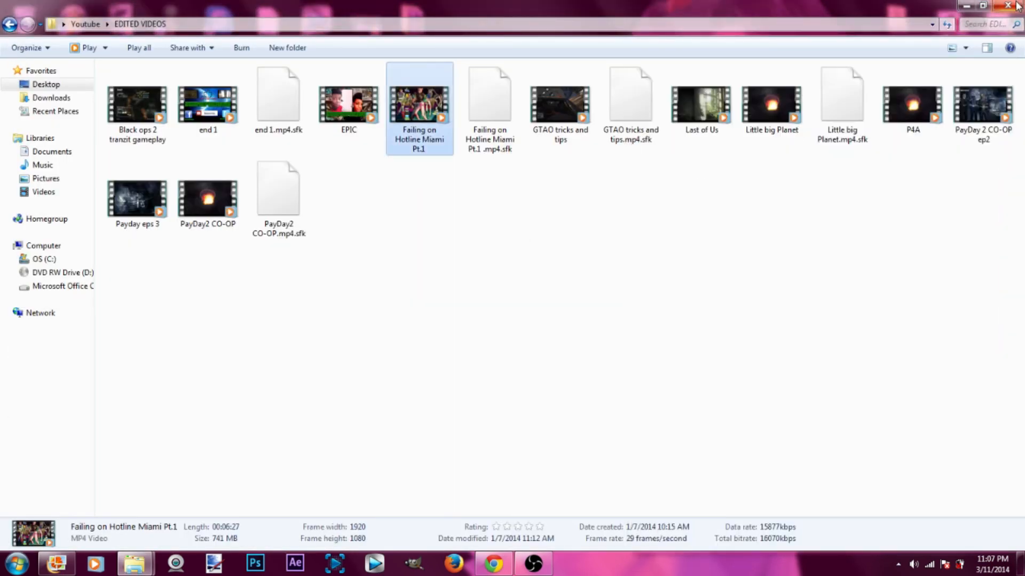
pyautogui.click(993, 6)
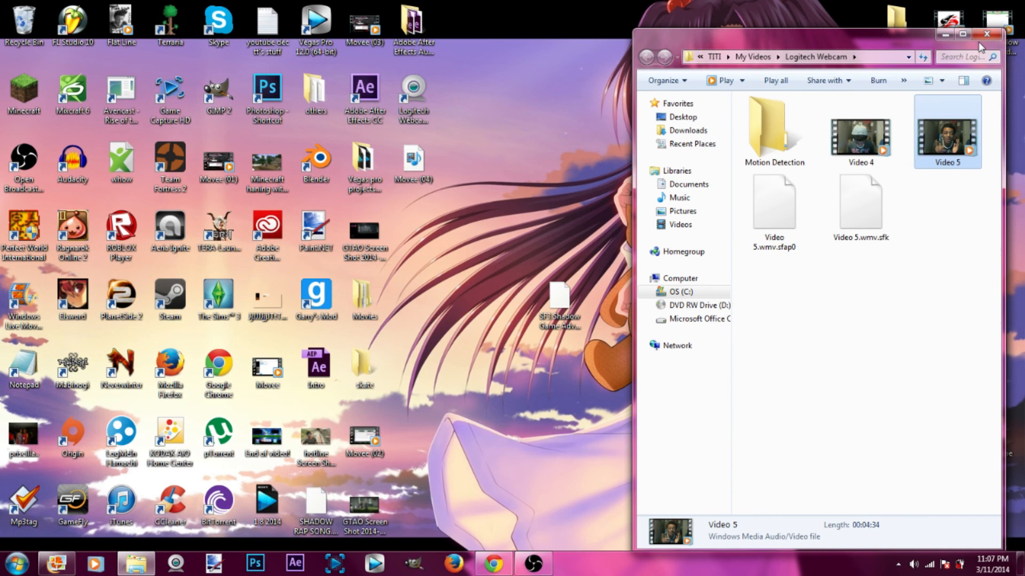